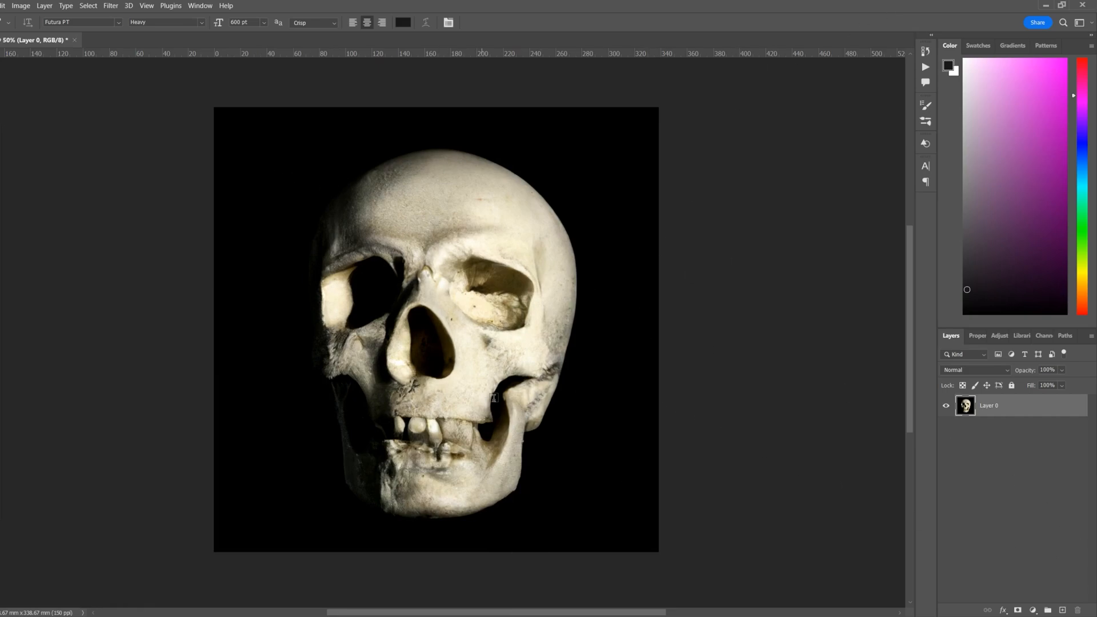
Create a Solid Color fill layer named Noise filled with mid-grey #848484
{"action": "left_click", "coordinate": [44, 6]}
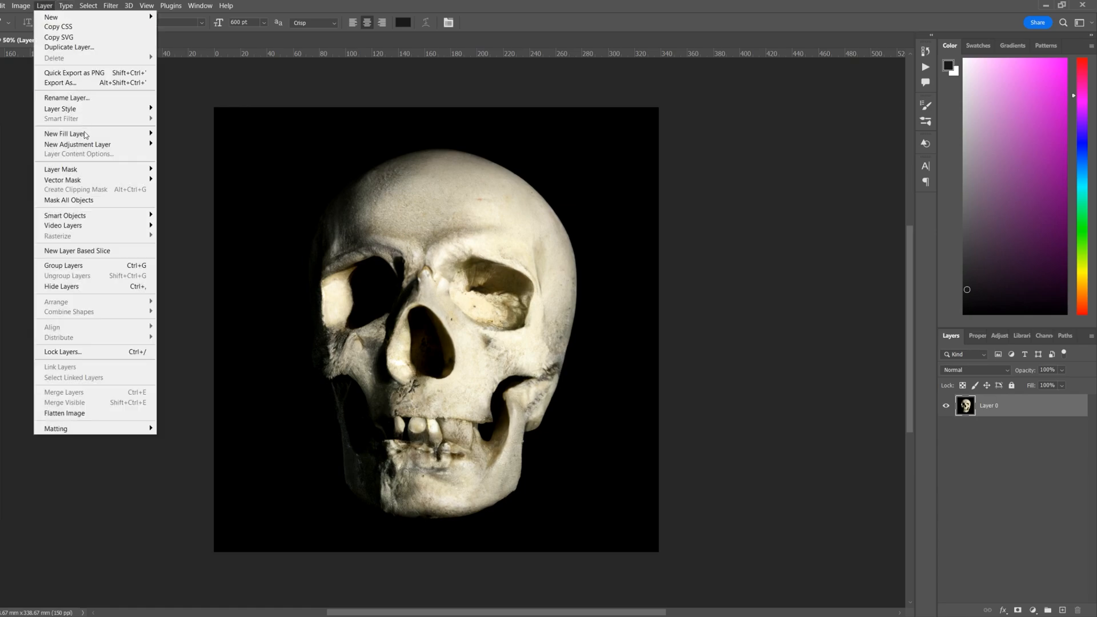
{"action": "left_click", "coordinate": [76, 134]}
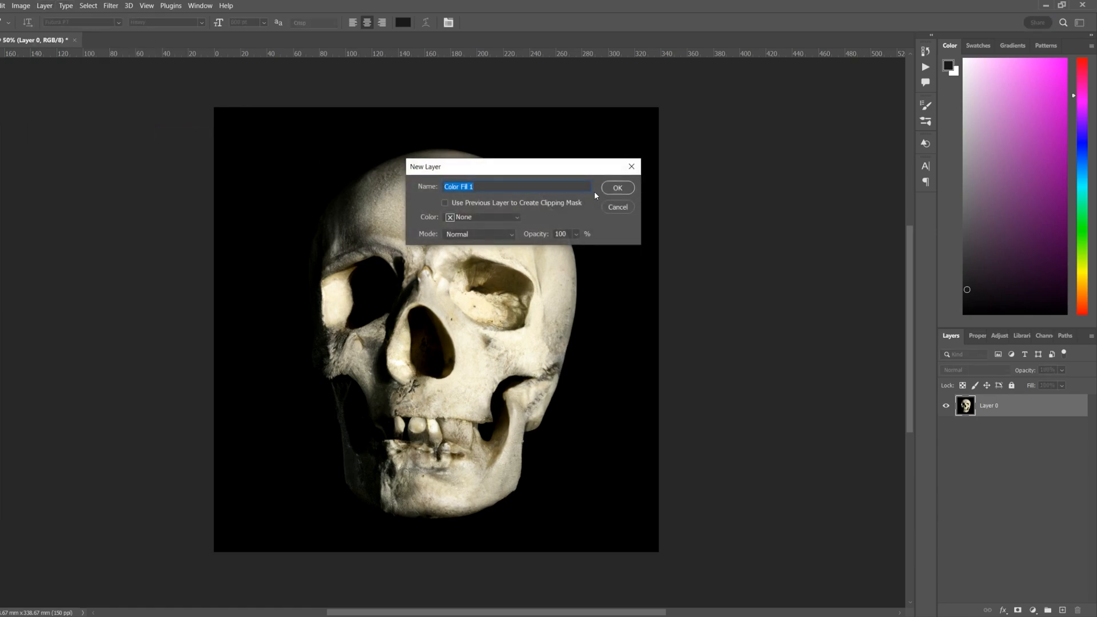
{"action": "type", "text": "Noise"}
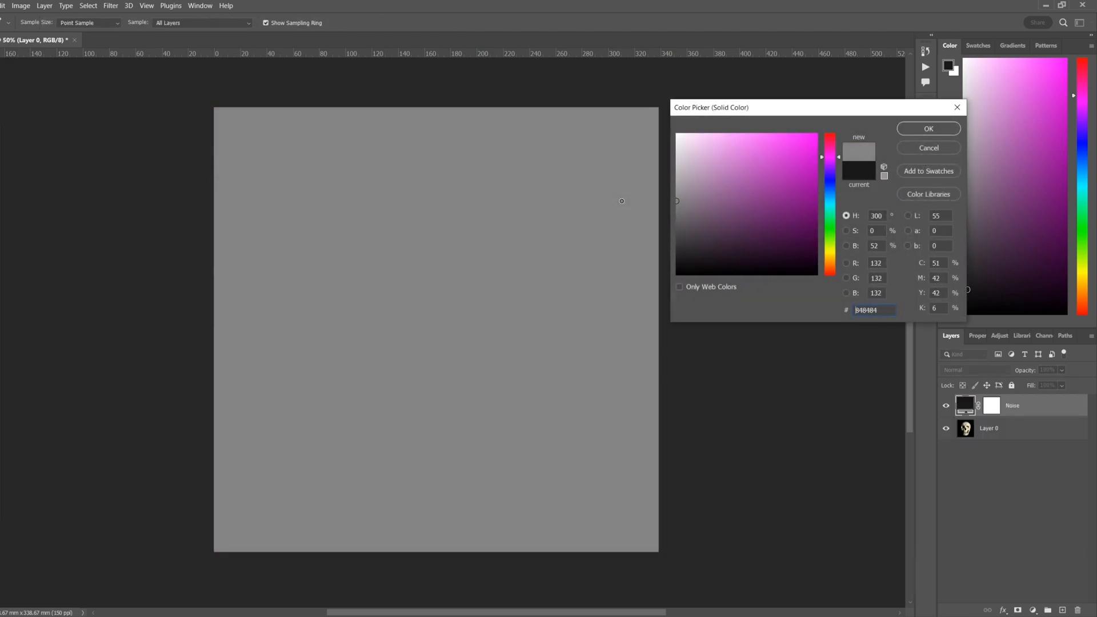
{"action": "left_click", "coordinate": [926, 129]}
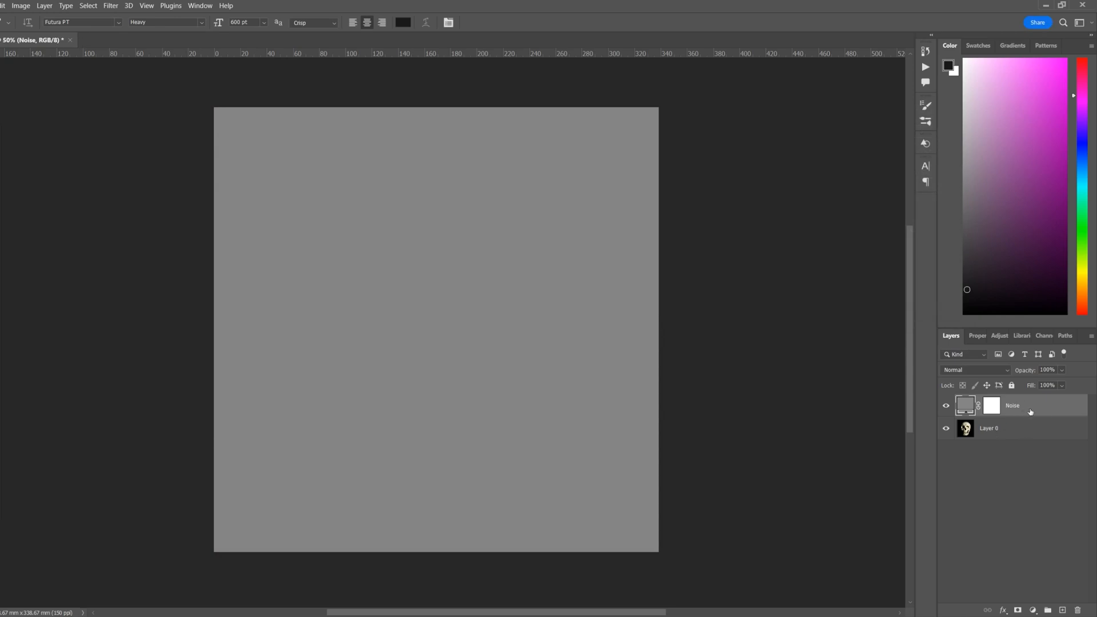
Convert Noise to a smart object and apply Add Noise at 15%, Gaussian, Monochromatic
{"action": "right_click", "coordinate": [1011, 404]}
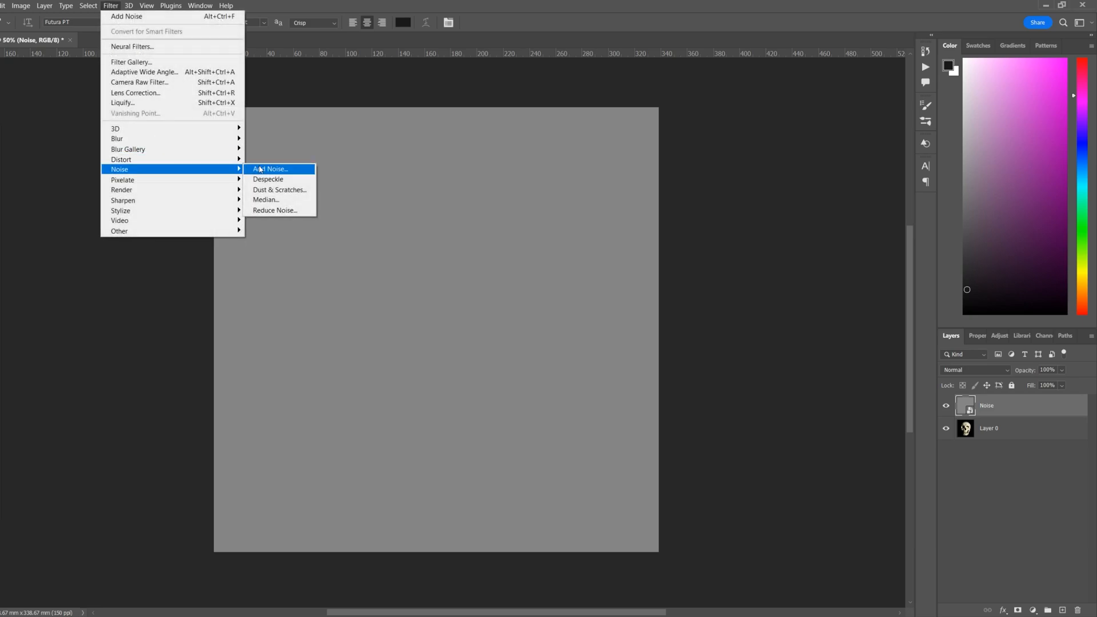
{"action": "left_click", "coordinate": [272, 169]}
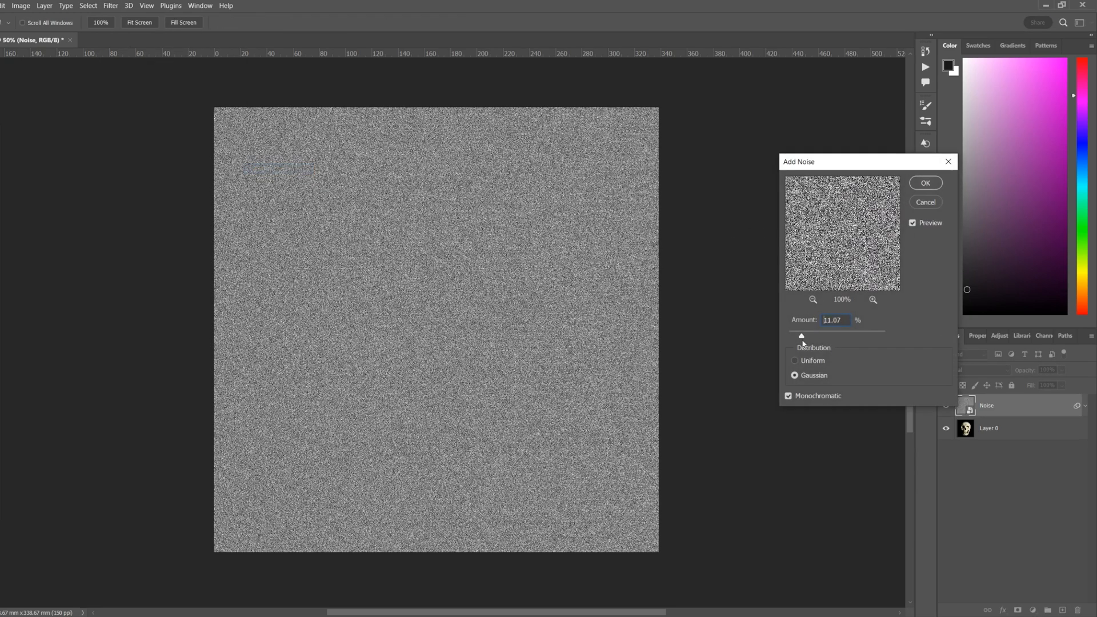
{"action": "left_click_drag", "start_coordinate": [802, 336], "coordinate": [789, 336]}
{"action": "type", "text": "15"}
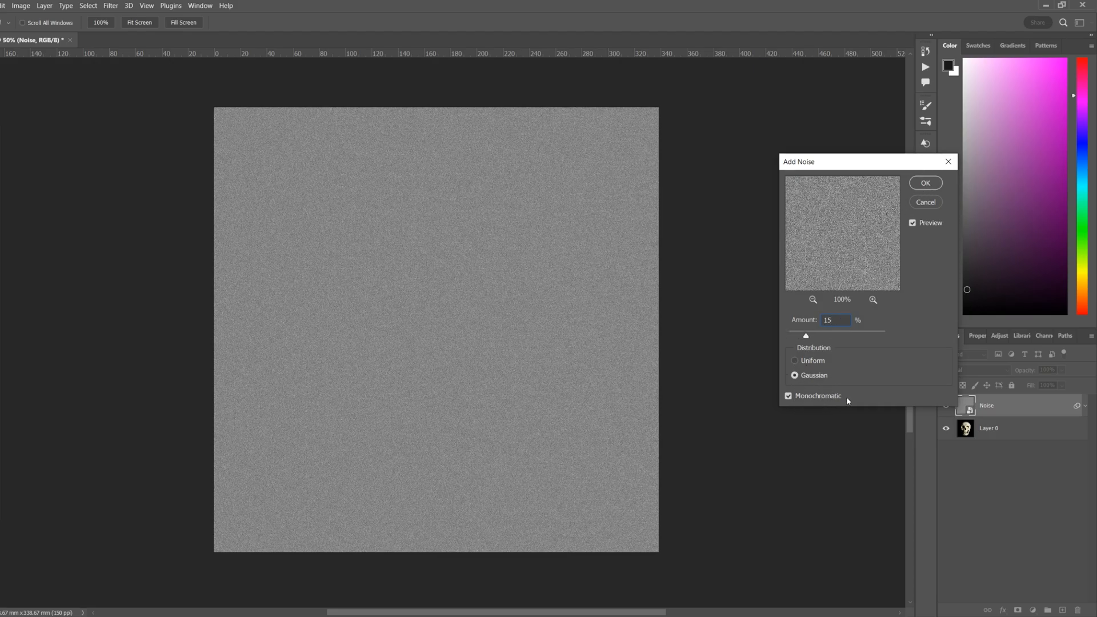
{"action": "left_click", "coordinate": [924, 183]}
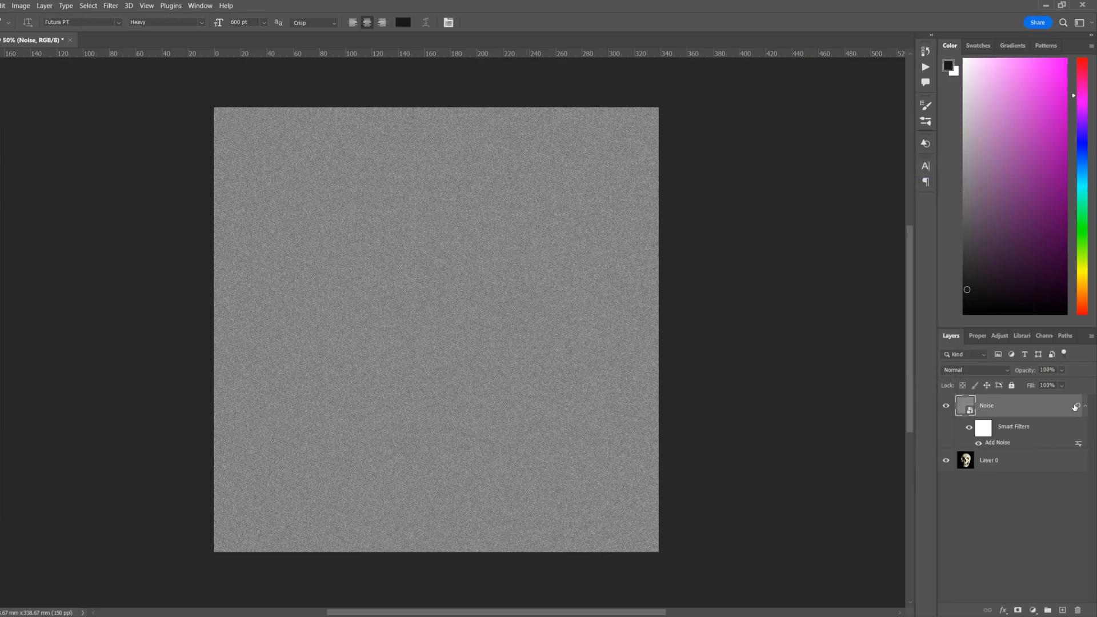
{"action": "left_click", "coordinate": [974, 369]}
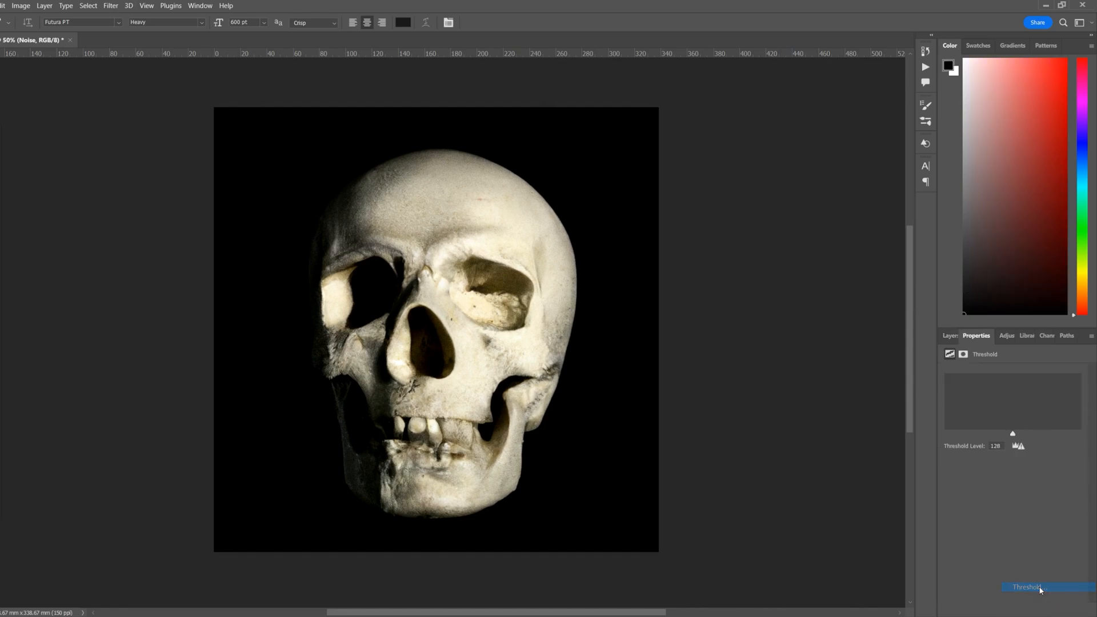
Add a Threshold adjustment layer and settle its level at 158 after testing higher values
{"action": "left_click", "coordinate": [1026, 587]}
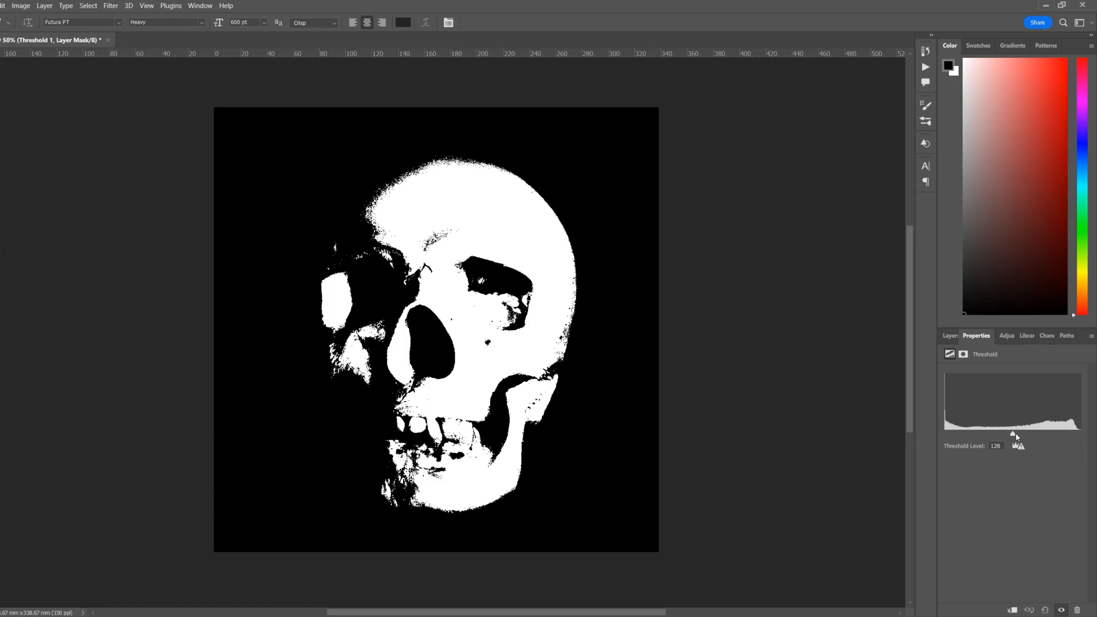
{"action": "left_click_drag", "start_coordinate": [1012, 434], "coordinate": [1021, 434]}
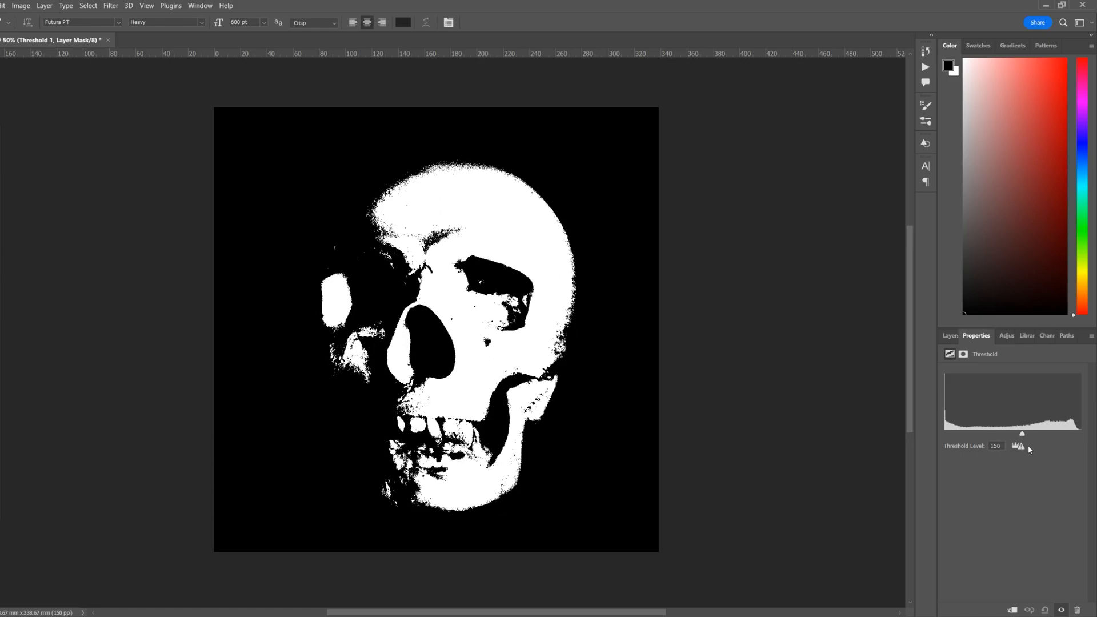
{"action": "left_click_drag", "start_coordinate": [1020, 434], "coordinate": [1048, 434]}
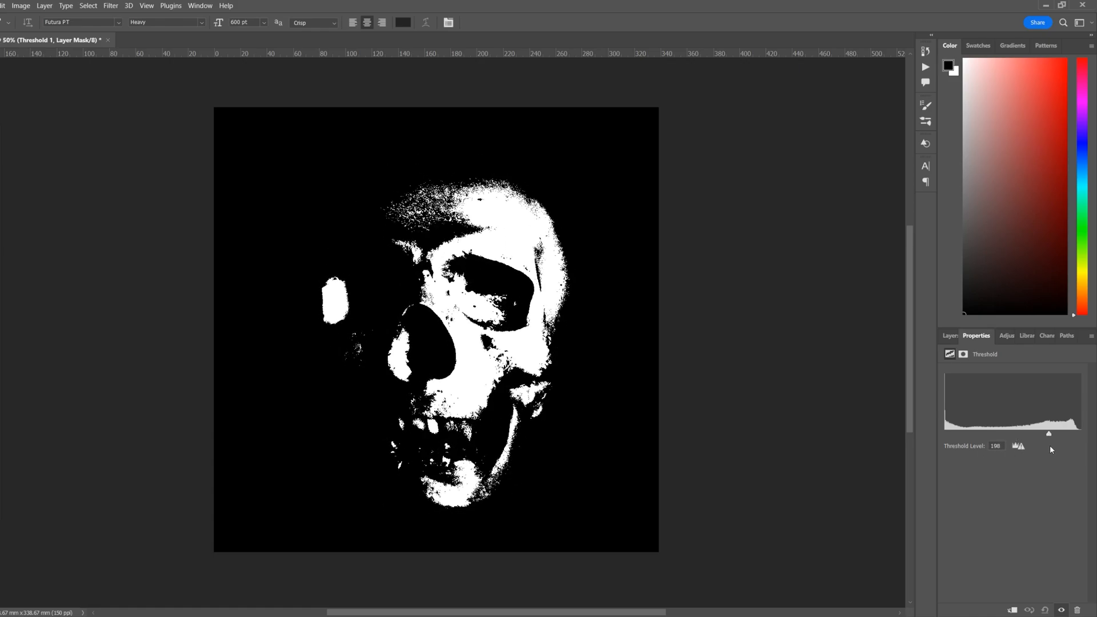
{"action": "left_click_drag", "start_coordinate": [1048, 434], "coordinate": [1027, 434]}
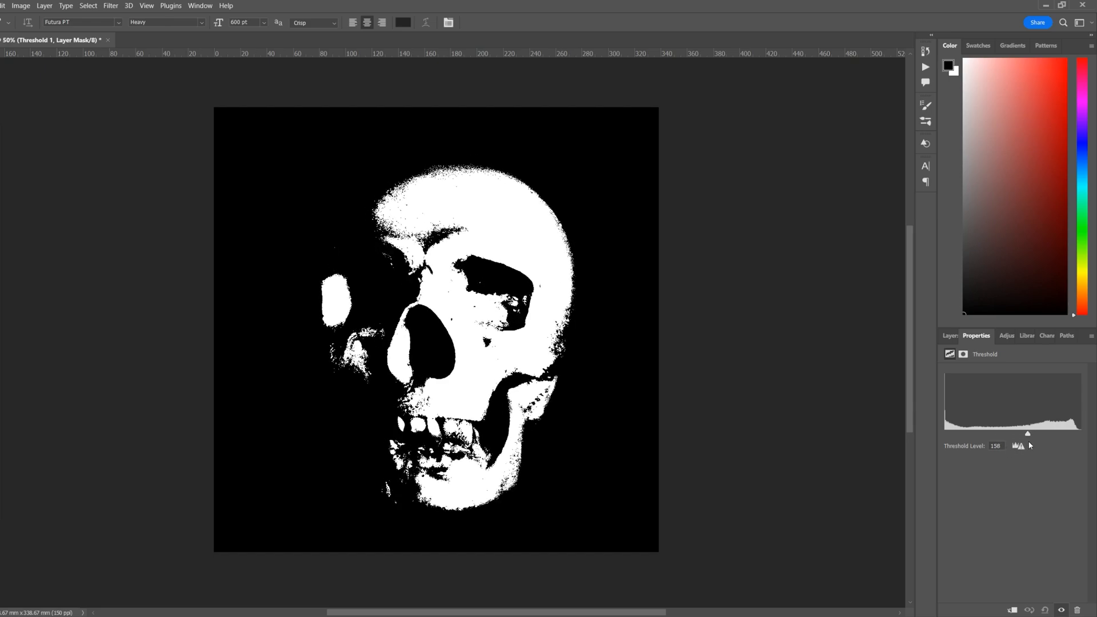
{"action": "left_click", "coordinate": [950, 335]}
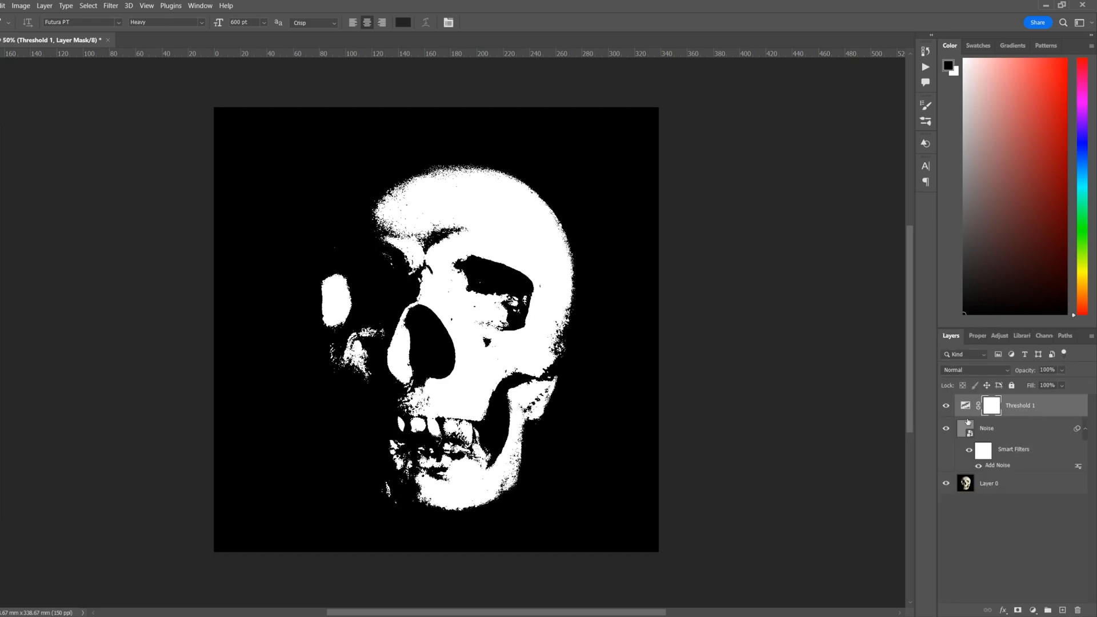
Blend Threshold 1 in Multiply, compare against Normal, and keep Multiply
{"action": "left_click", "coordinate": [965, 369]}
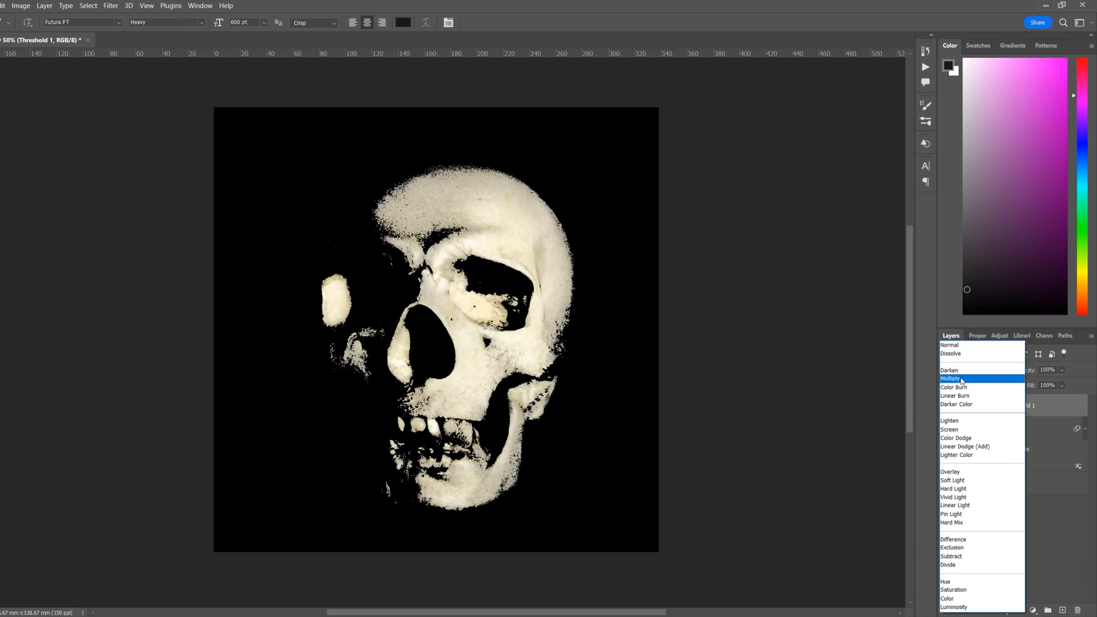
{"action": "left_click", "coordinate": [952, 378]}
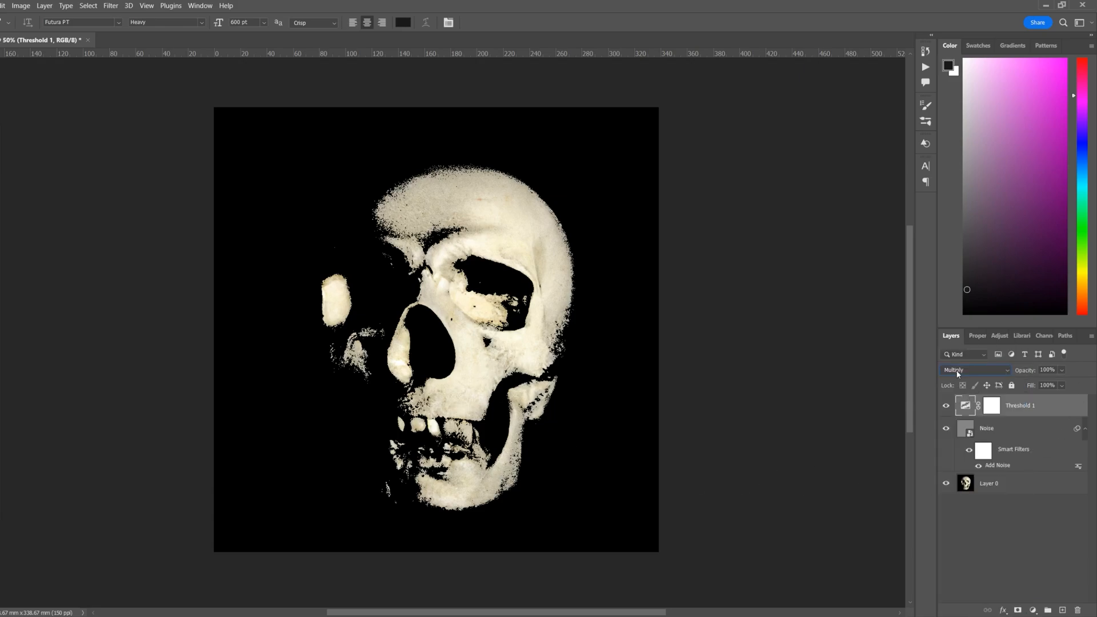
{"action": "left_click", "coordinate": [975, 369]}
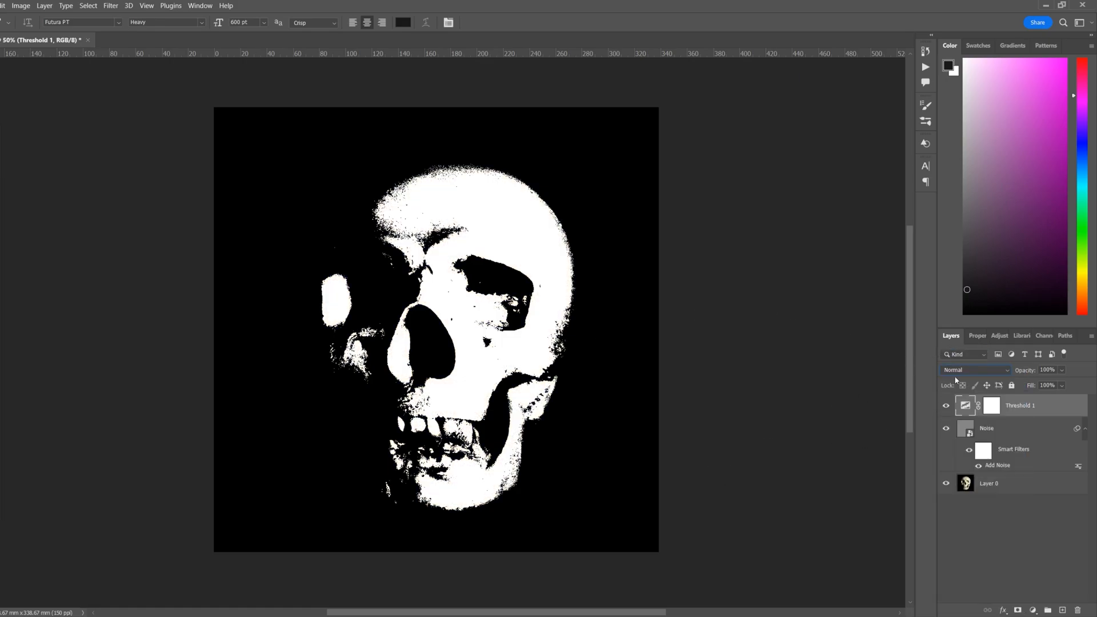
{"action": "left_click", "coordinate": [974, 368]}
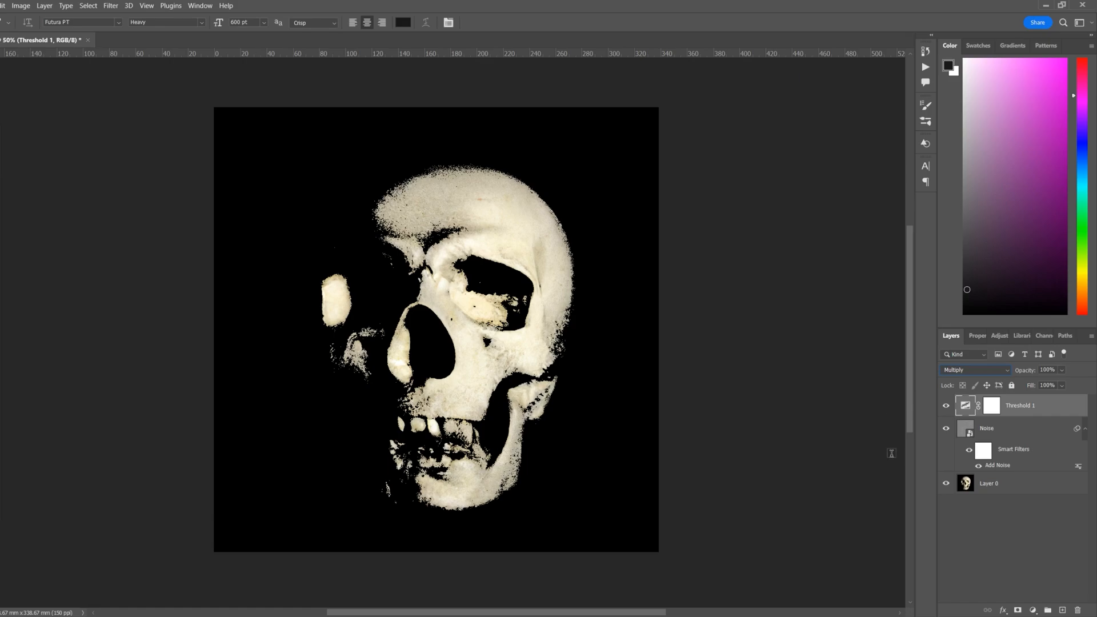
{"action": "left_click", "coordinate": [986, 427]}
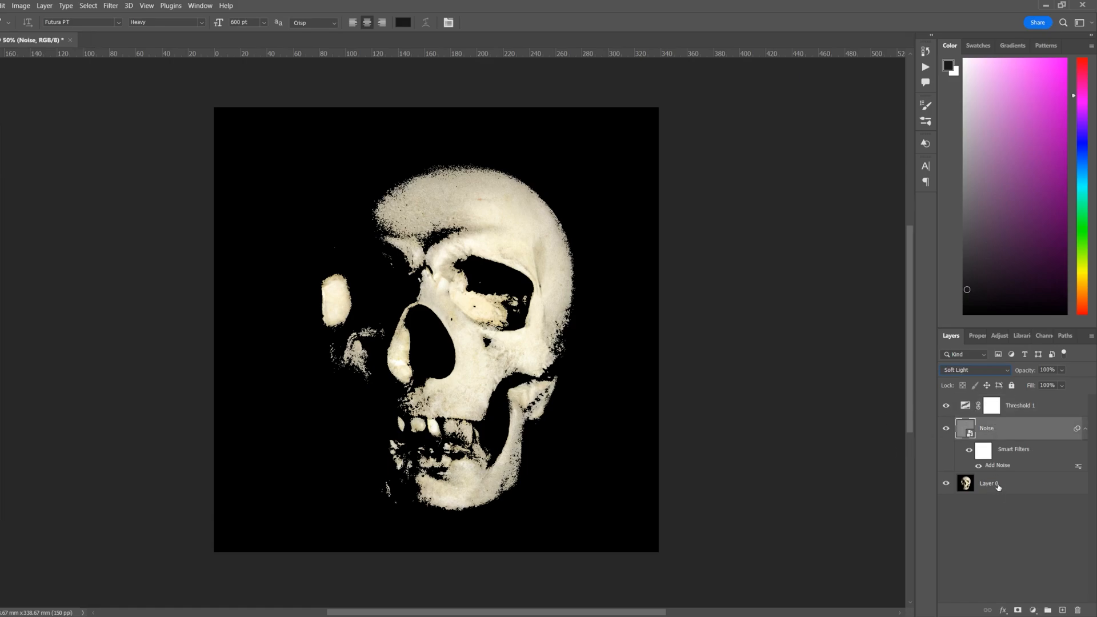
Reopen the Add Noise smart filter and raise its amount to about 180% for heavy grain
{"action": "double_click", "coordinate": [996, 465]}
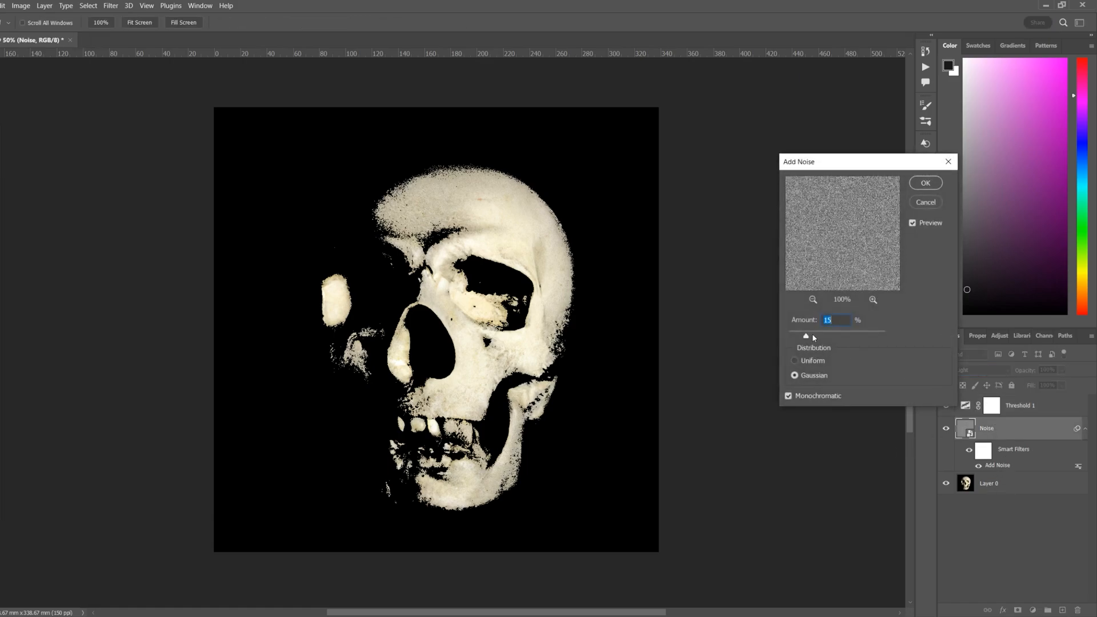
{"action": "left_click_drag", "start_coordinate": [805, 336], "coordinate": [870, 335]}
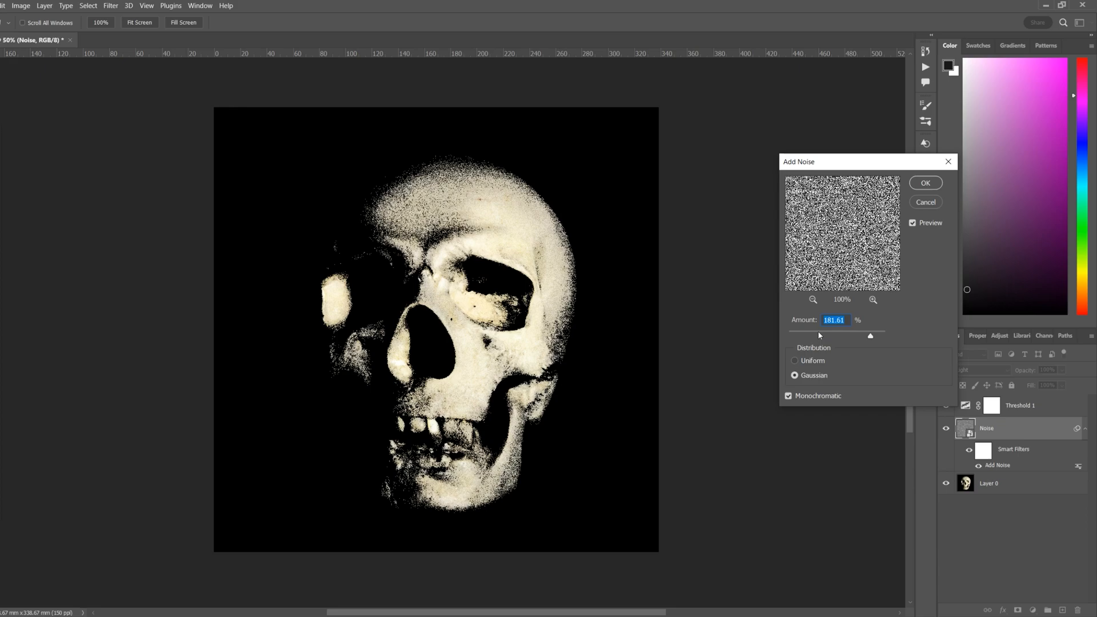
{"action": "left_click_drag", "start_coordinate": [870, 336], "coordinate": [788, 336]}
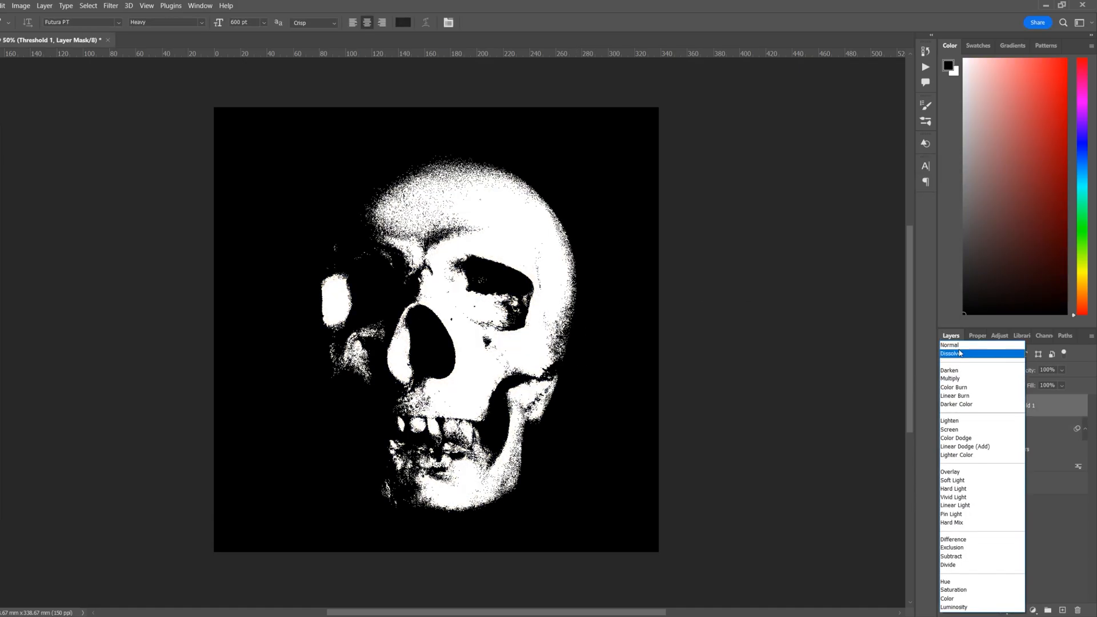
Set the Threshold 1 layer back to Normal blending
{"action": "left_click", "coordinate": [949, 344]}
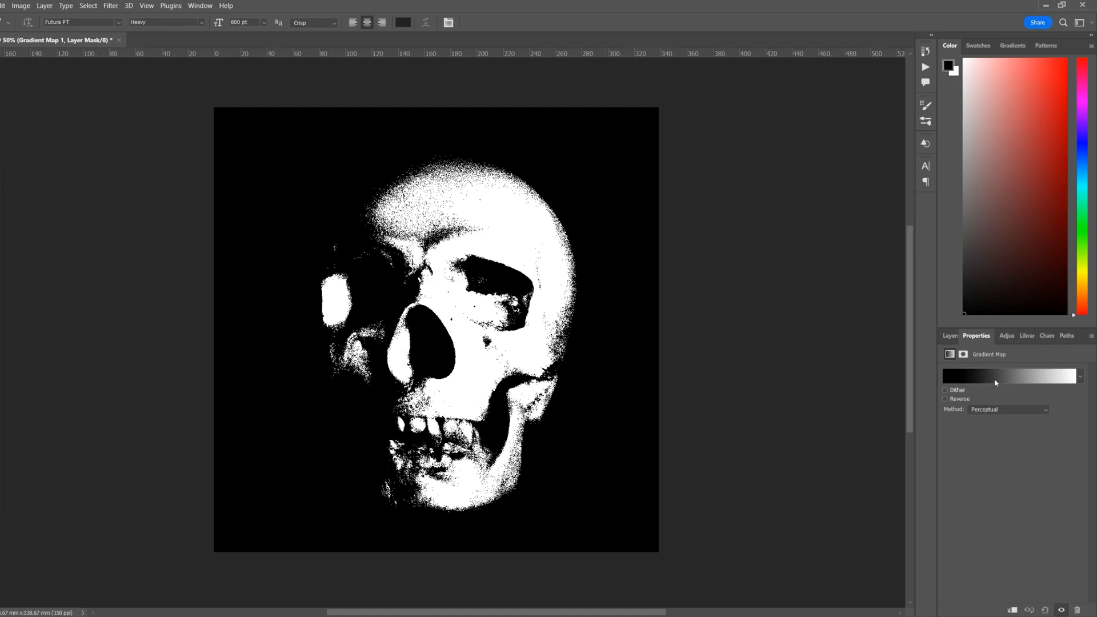
Change the Gradient Map's white stop to red and blend Threshold 1 in Multiply
{"action": "left_click", "coordinate": [1009, 375]}
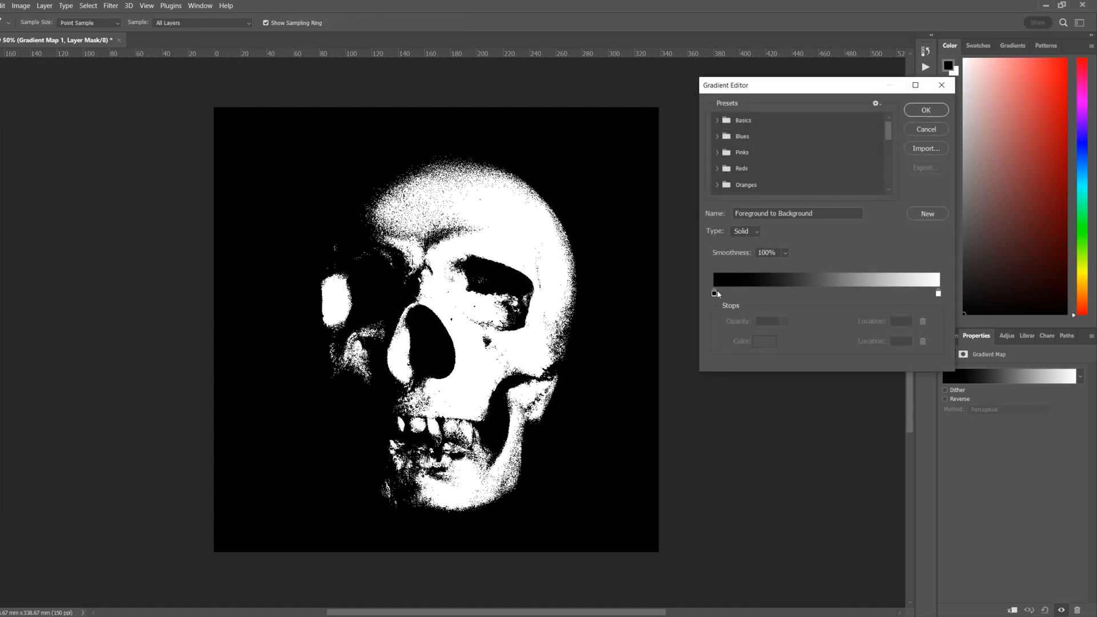
{"action": "double_click", "coordinate": [715, 293]}
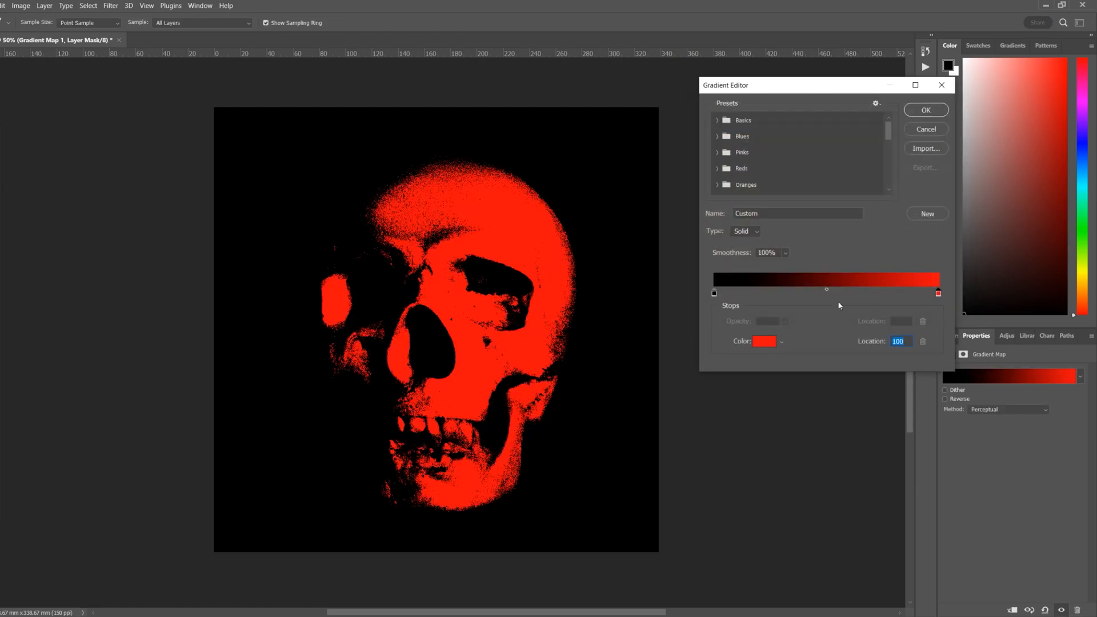
{"action": "left_click", "coordinate": [924, 109]}
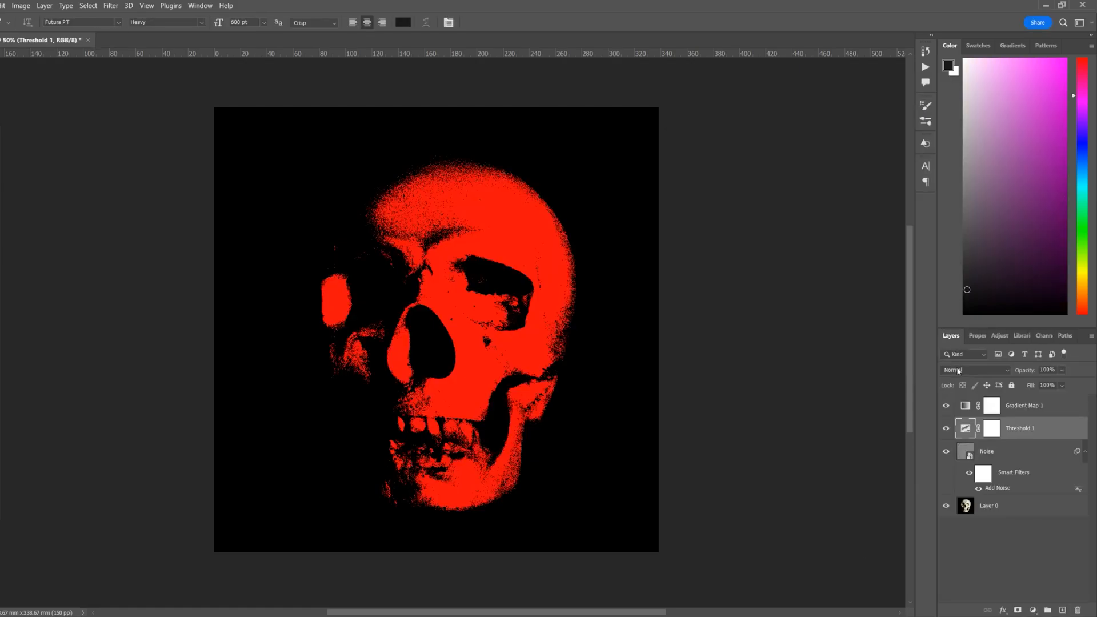
{"action": "left_click", "coordinate": [976, 370]}
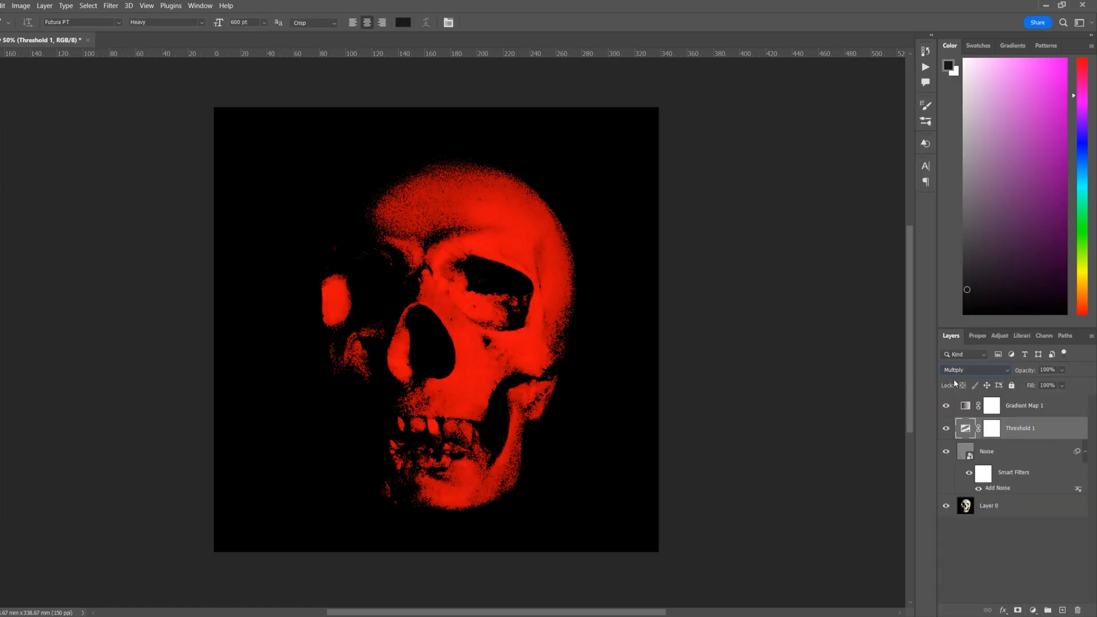